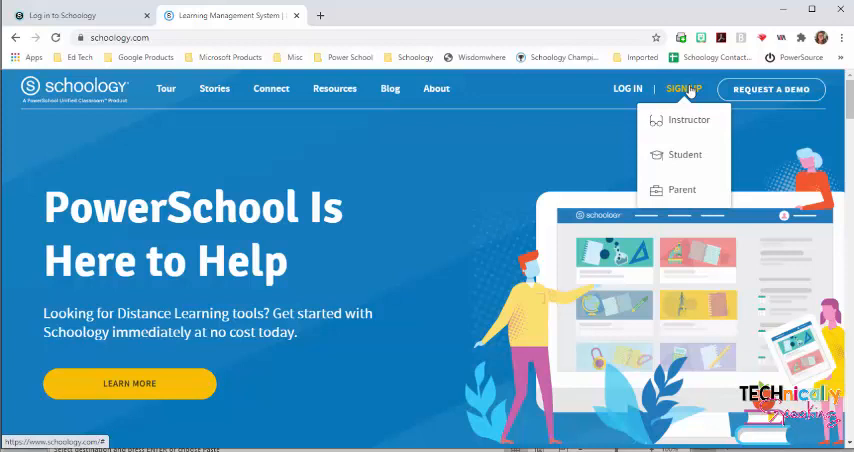
pyautogui.click(681, 189)
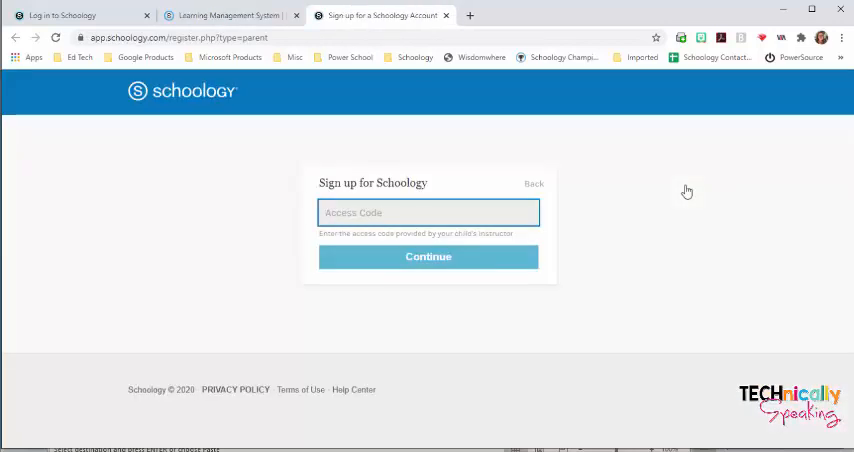
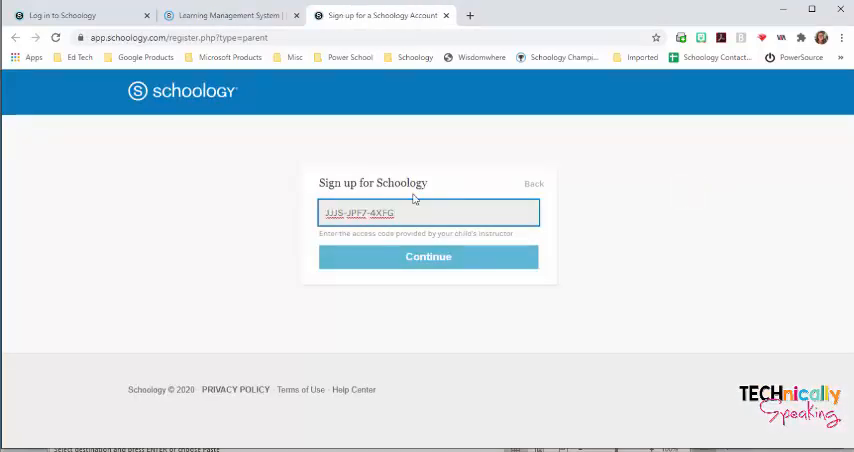
pyautogui.click(428, 257)
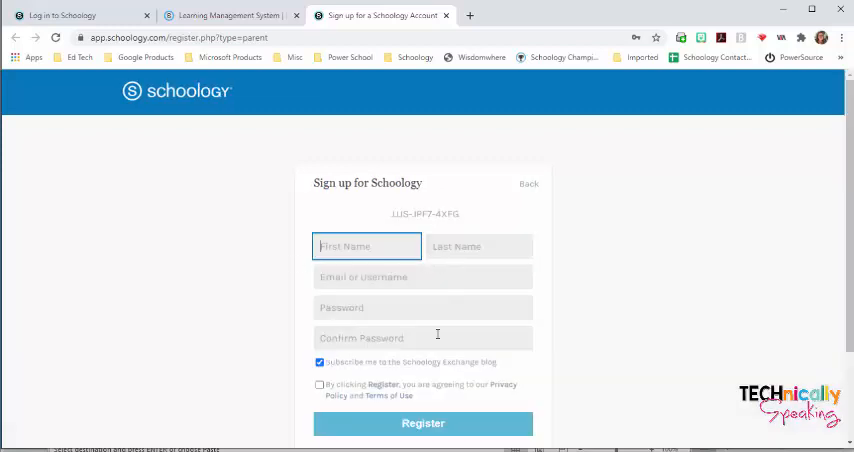
pyautogui.moveTo(473, 323)
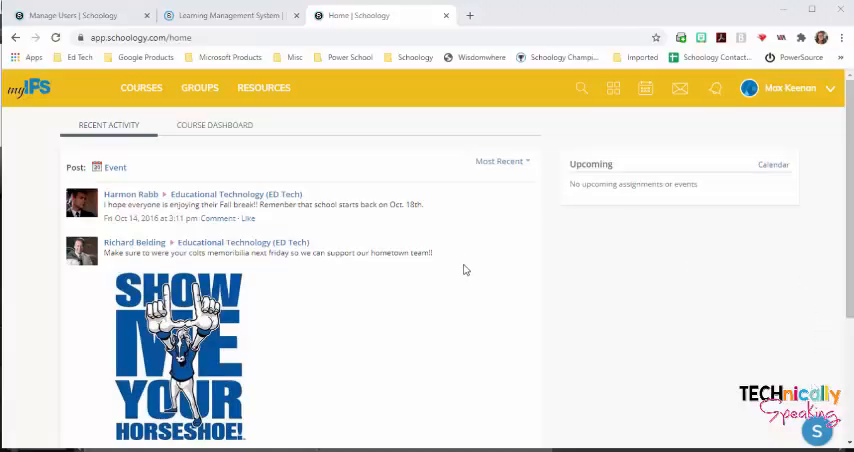
# Switch to the linked child's account and scroll through their recent activity and grades.
pyautogui.click(790, 88)
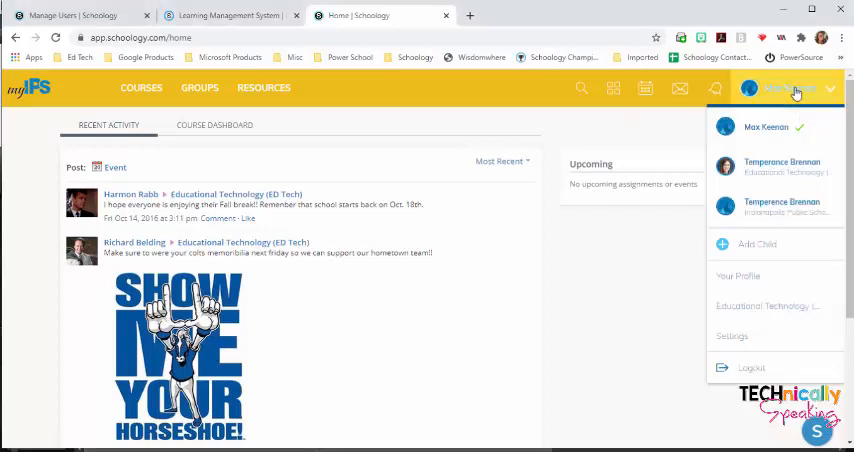
pyautogui.click(782, 166)
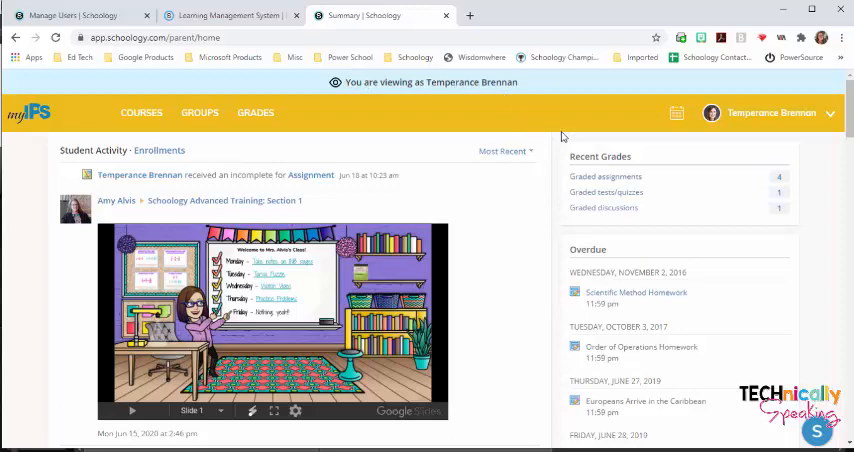
pyautogui.scroll(-3)
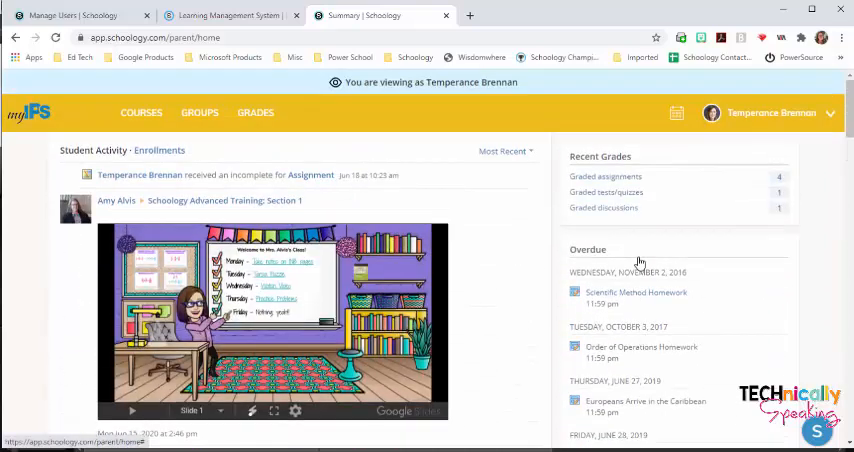
# Open AP Chemistry and view the child's category averages and assignment scores.
pyautogui.click(141, 112)
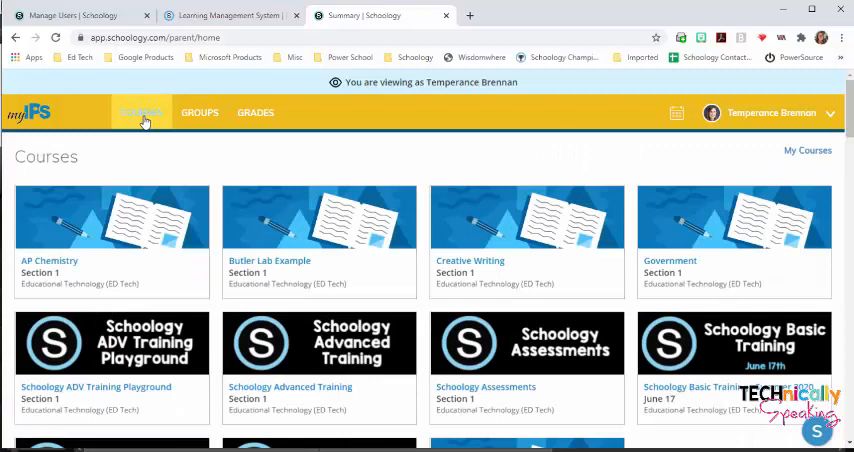
pyautogui.click(112, 218)
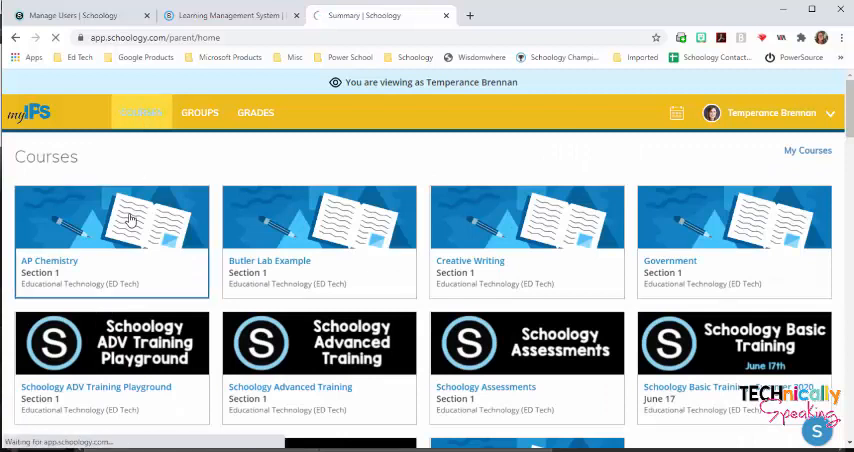
pyautogui.click(111, 217)
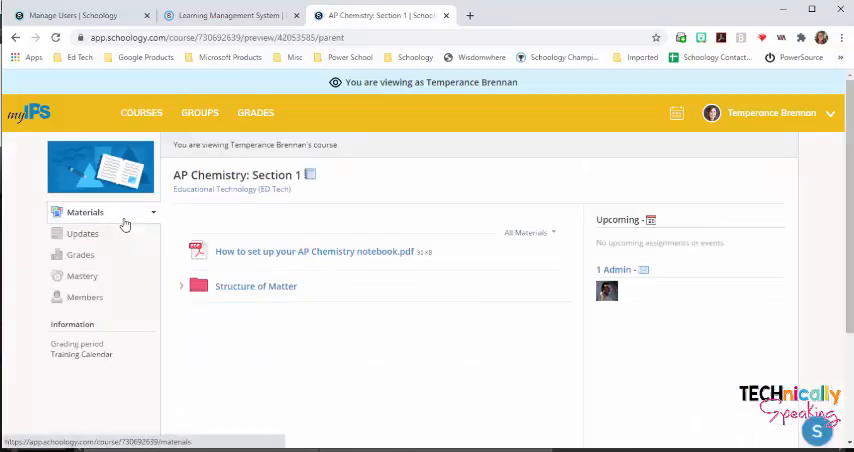
pyautogui.click(82, 233)
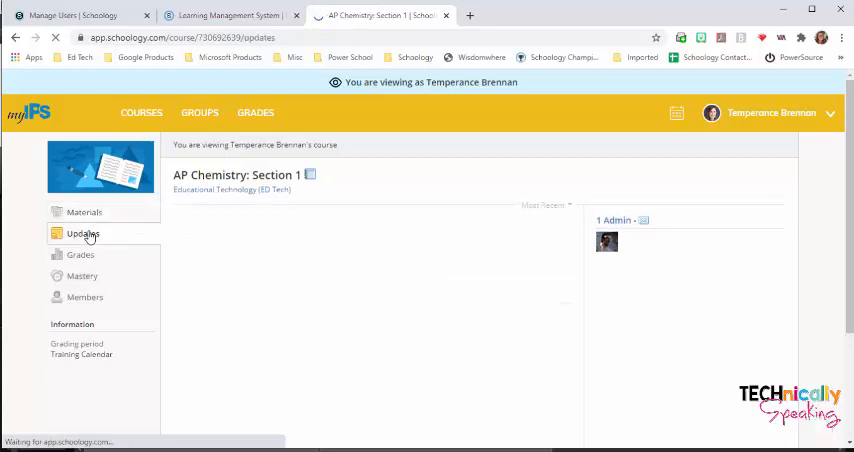
pyautogui.click(80, 254)
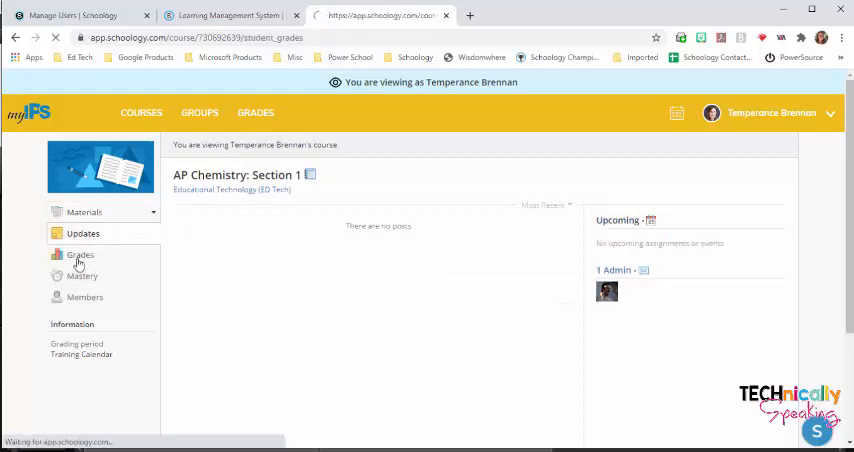
pyautogui.click(80, 254)
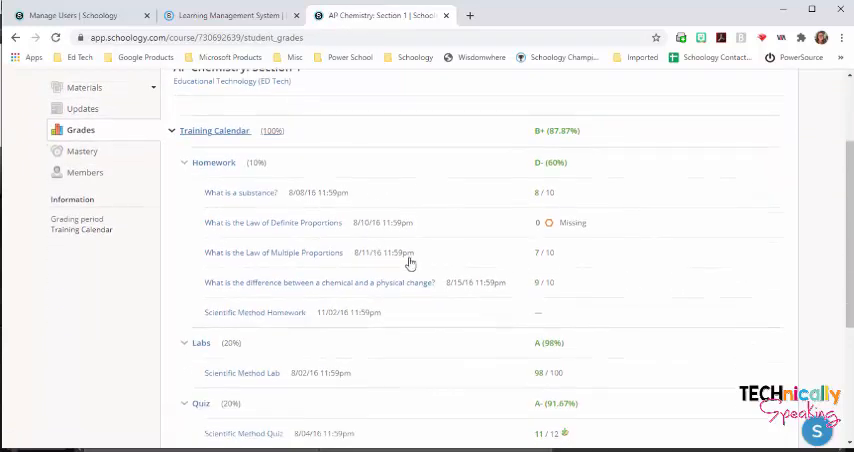
pyautogui.scroll(-3)
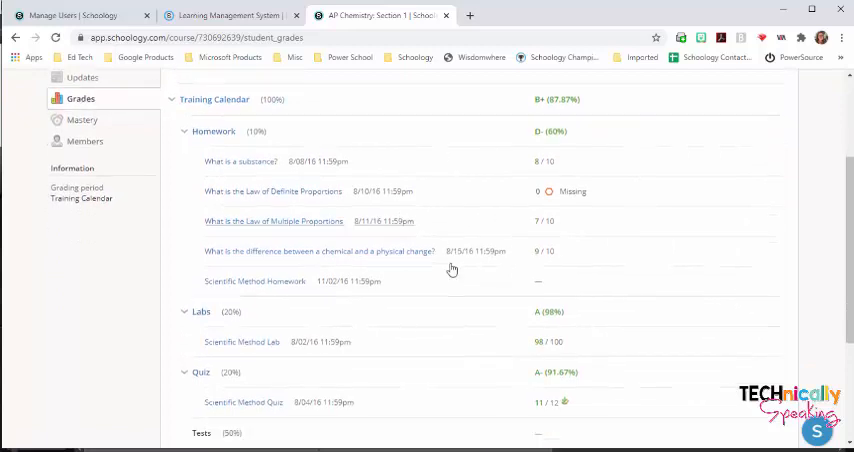